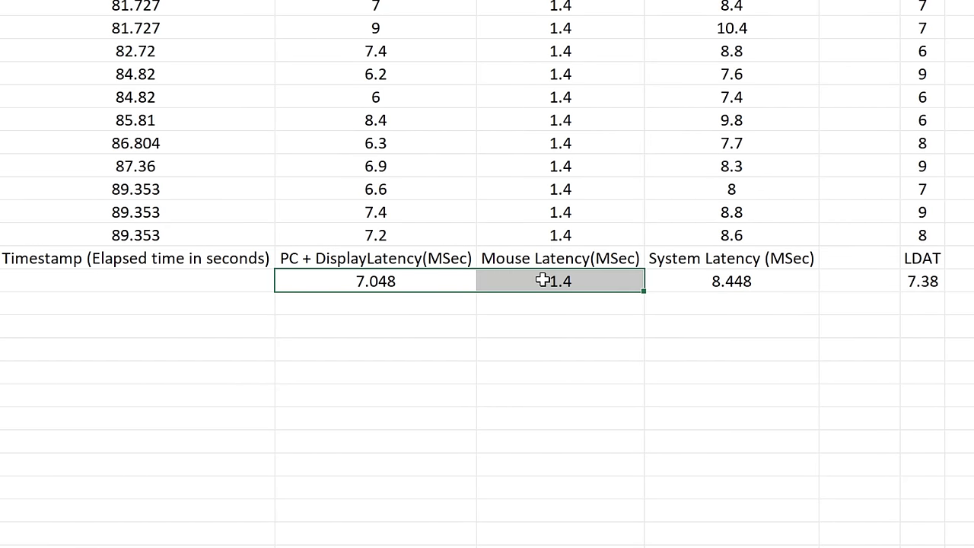
Lower the mouse polling rate in Razer Synapse from 1000 Hz to 800, then 125 Hz
click(731, 281)
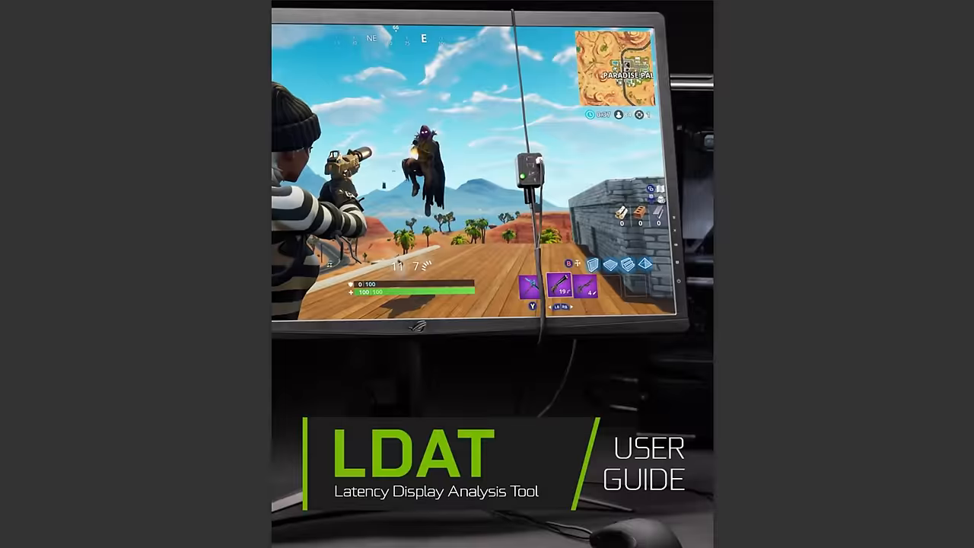
scroll(down, 3)
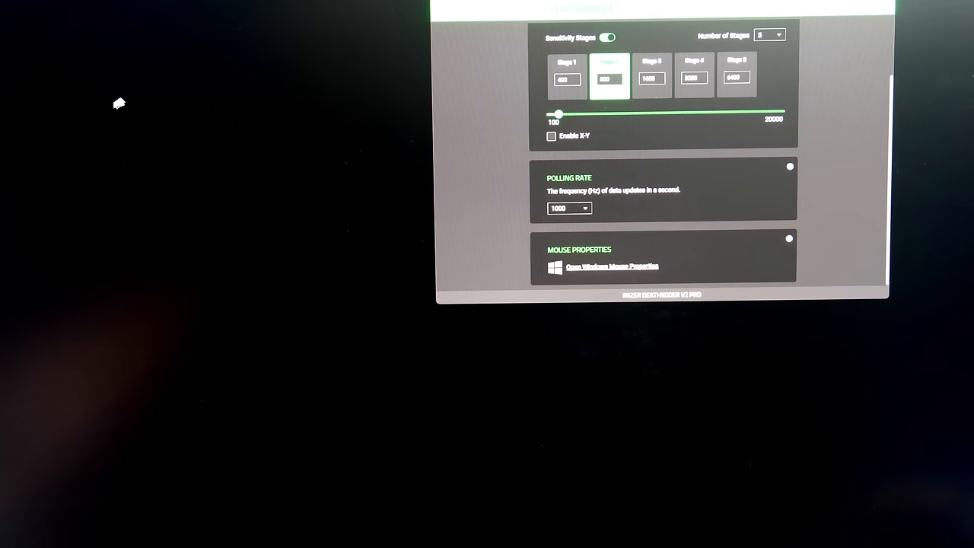
mouse_move(232, 129)
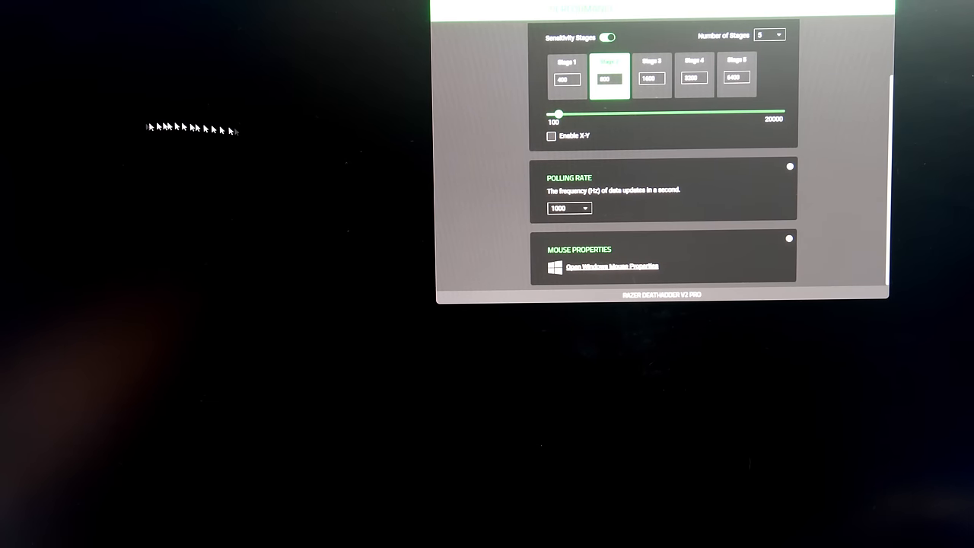
click(569, 208)
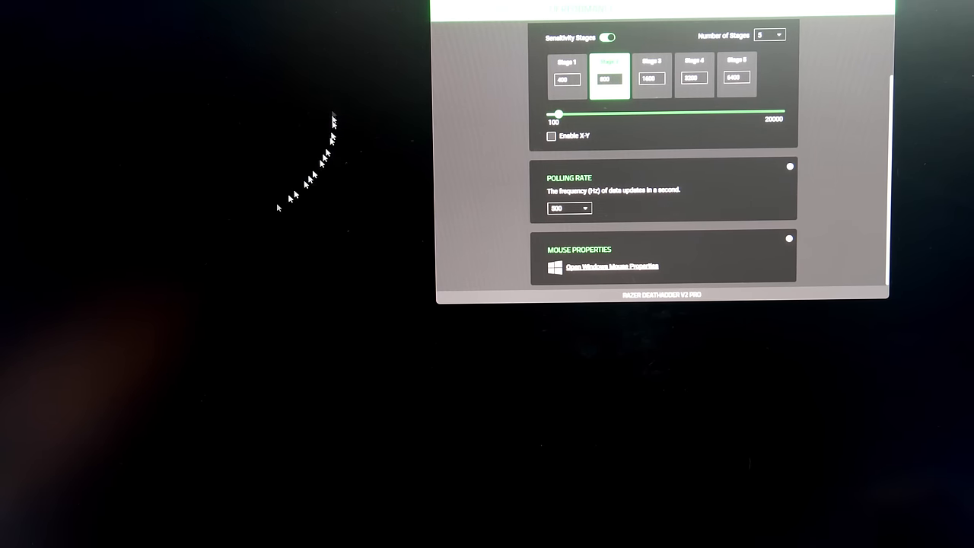
mouse_move(575, 221)
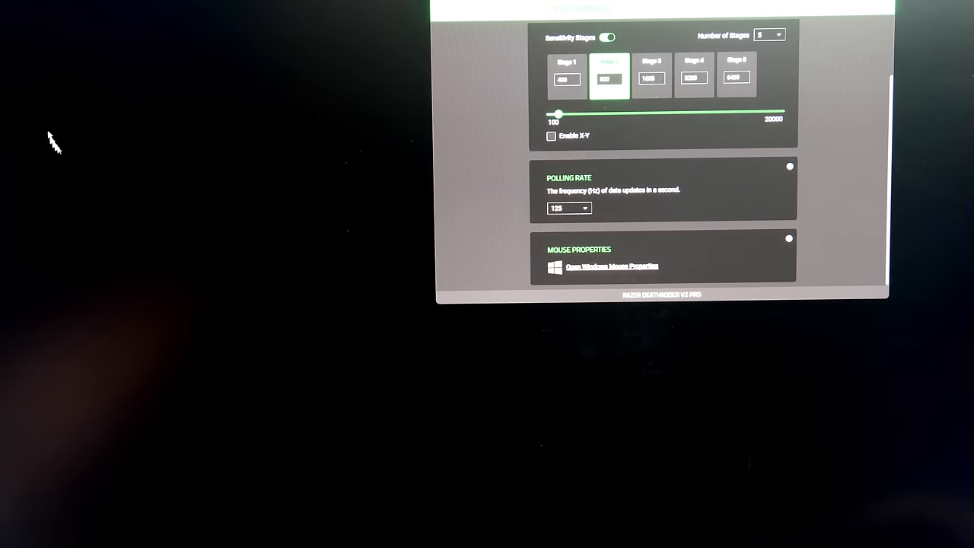
click(569, 207)
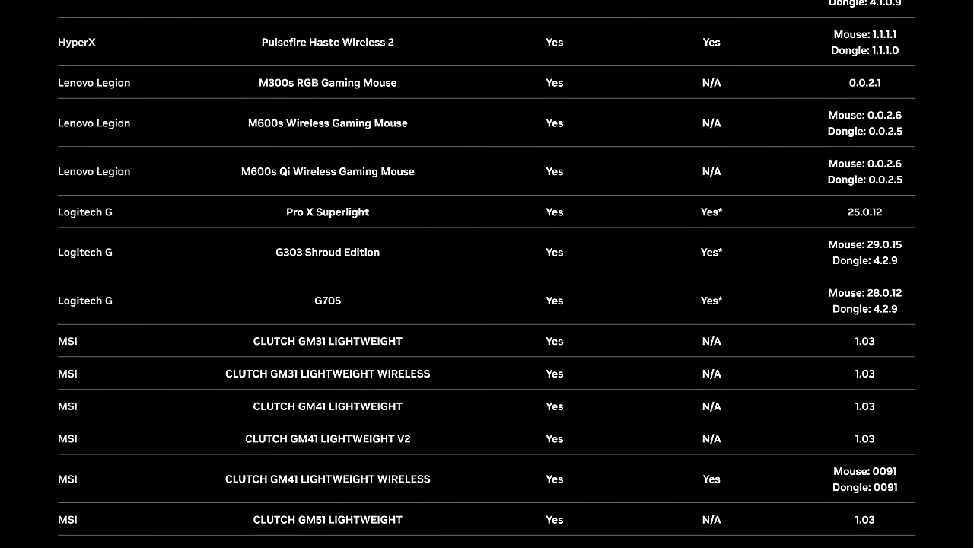
scroll(up, 3)
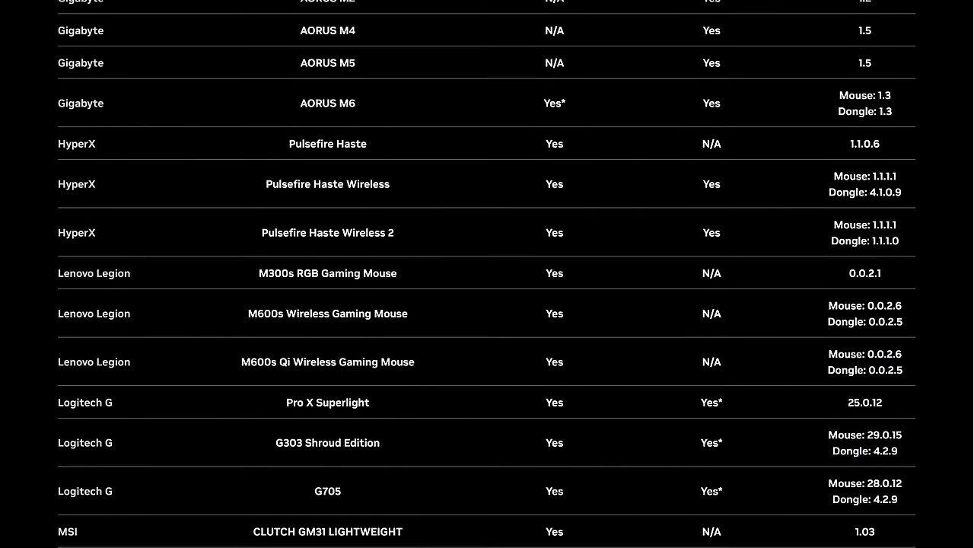